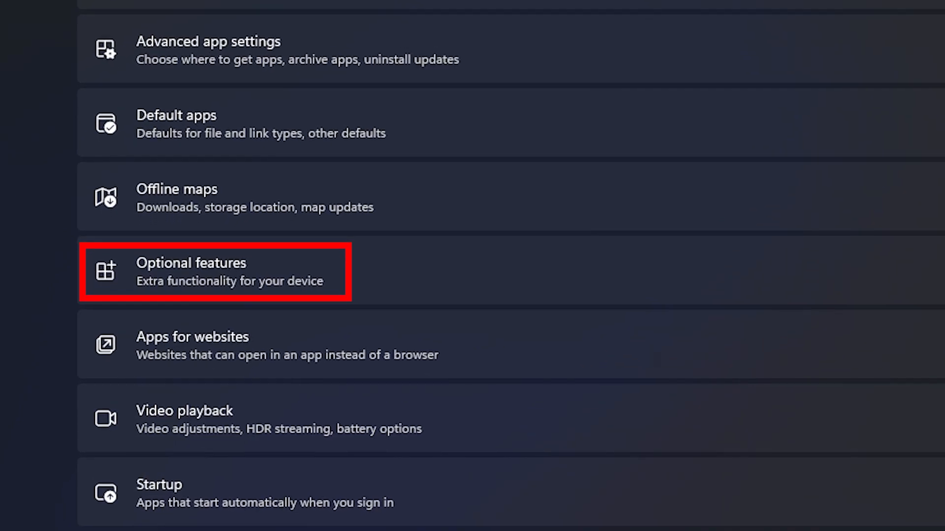
# - Go to Optional features from the Apps page of Settings
pyautogui.click(216, 271)
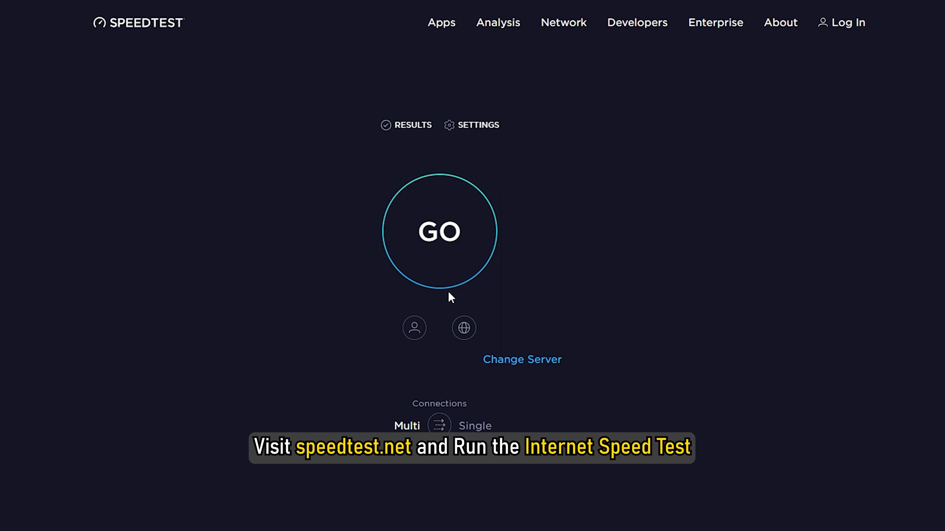
# - Start the internet speed test with GO on speedtest.net
pyautogui.click(439, 232)
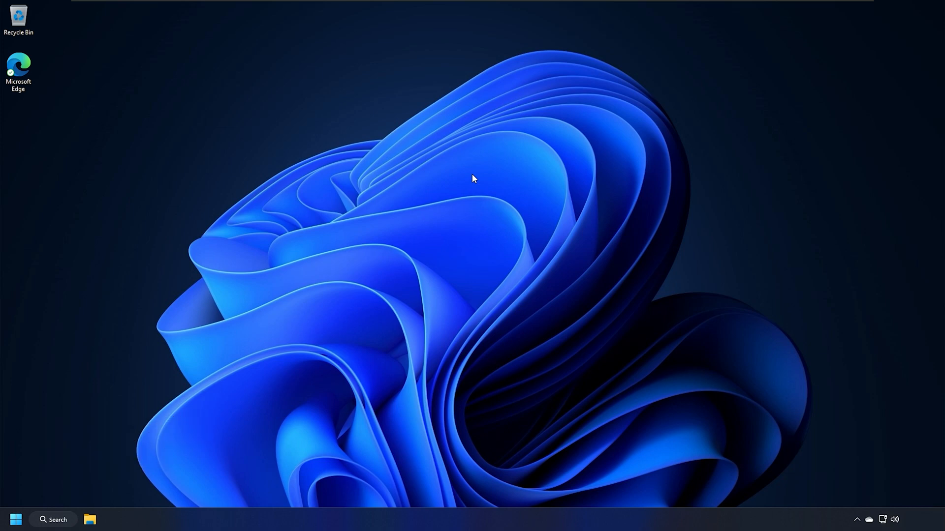
# - Run sfc /scannow in an administrator Command Prompt, then close it
pyautogui.write('cmd')
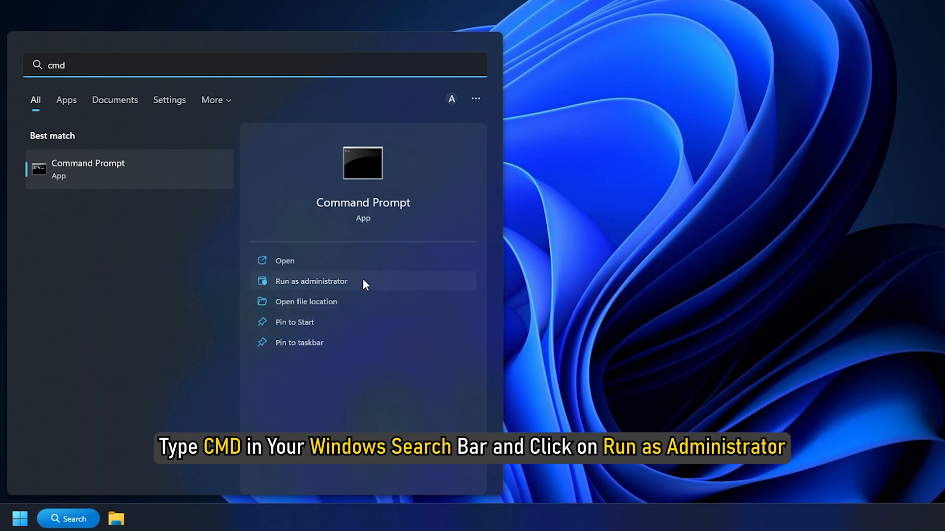
pyautogui.click(311, 282)
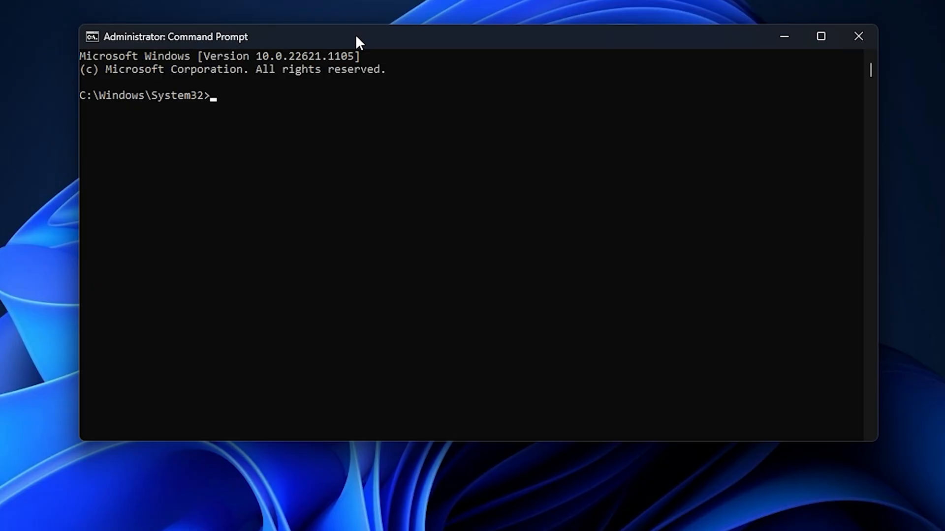
pyautogui.write('sfc /scan')
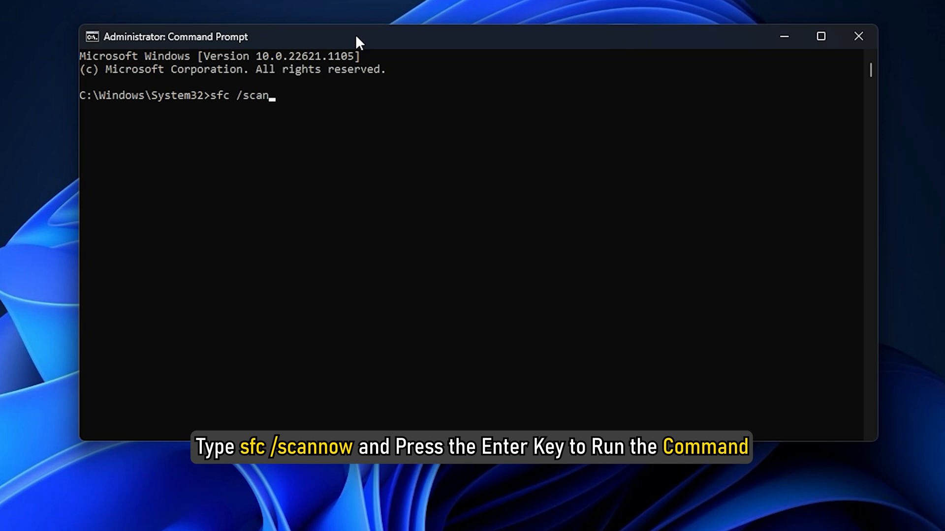
pyautogui.write('now')
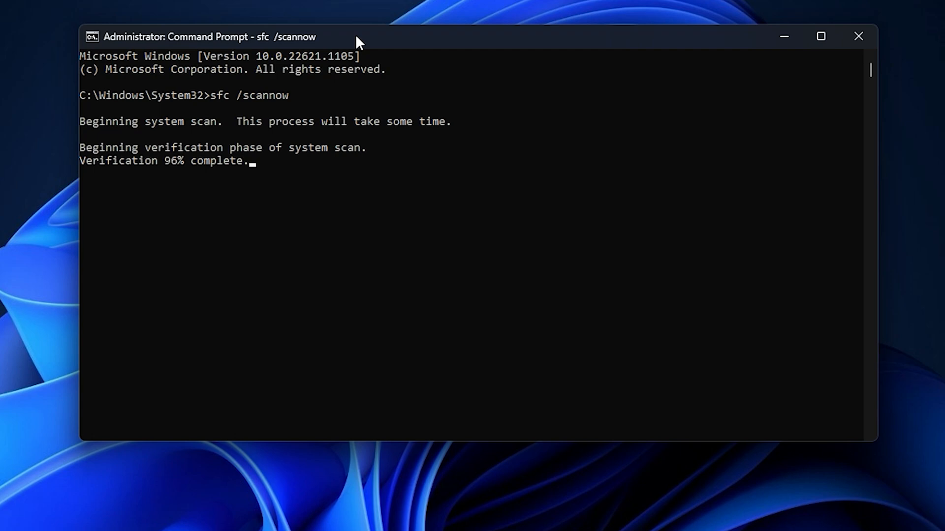
pyautogui.click(858, 36)
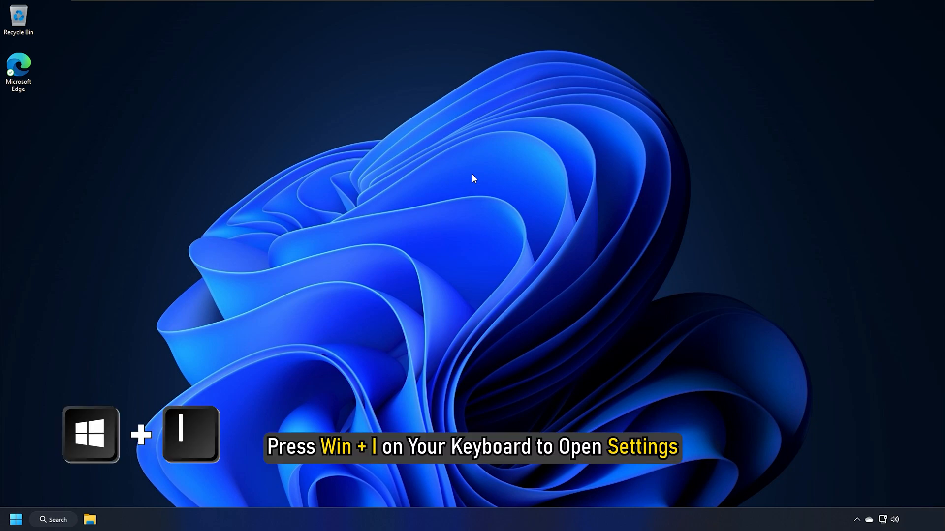
# - Reach Virus & threat protection settings in Windows Security via Privacy & security
pyautogui.press('Win+i')
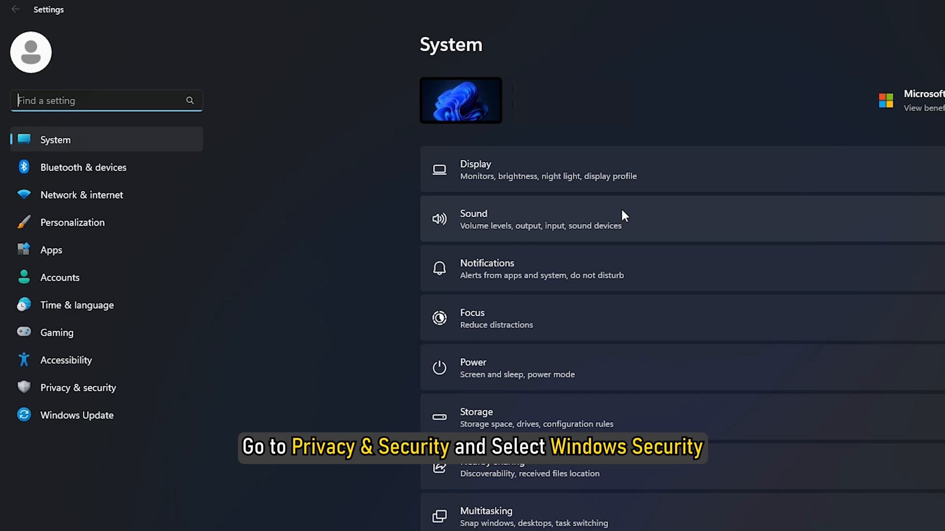
pyautogui.click(78, 388)
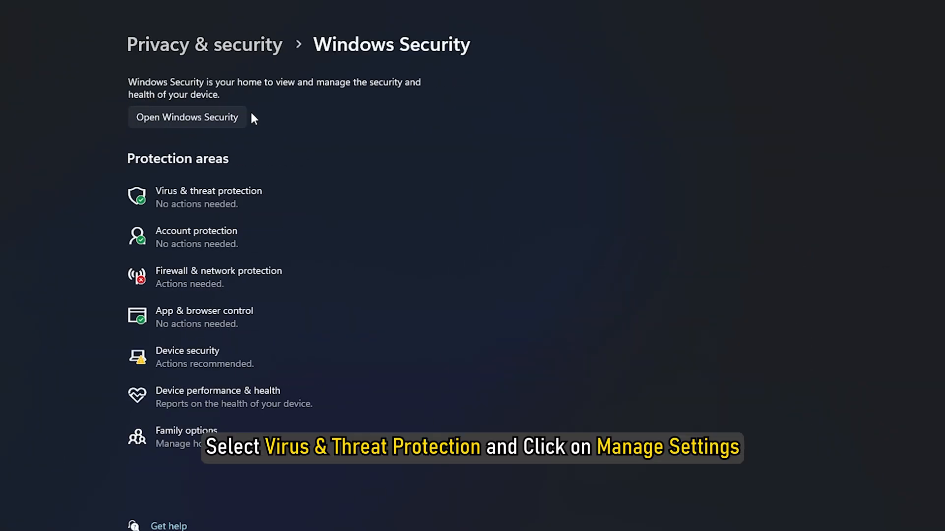
pyautogui.click(187, 117)
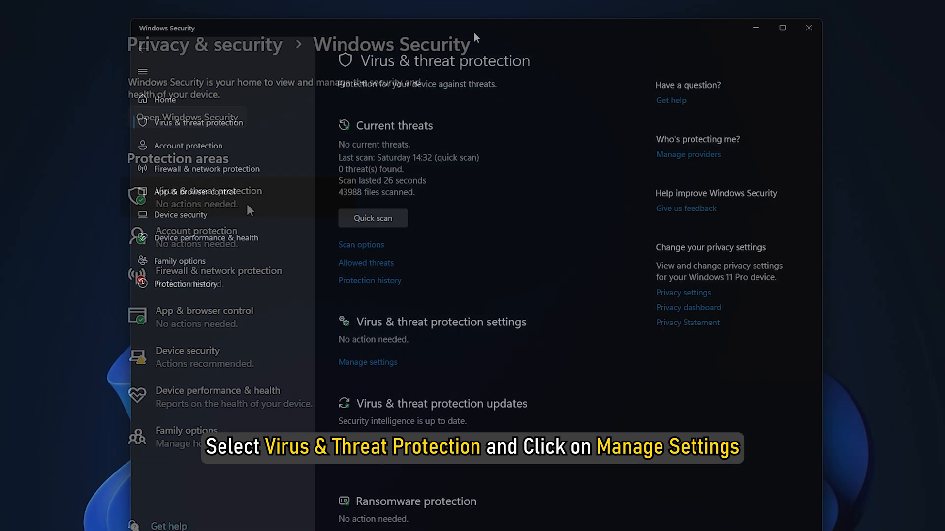
pyautogui.click(367, 362)
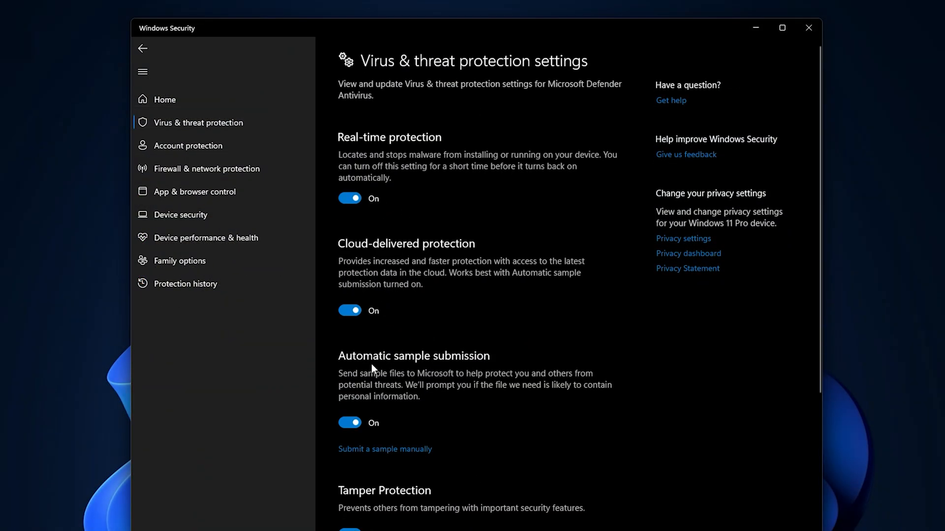
# - Switch Real-time protection off, confirm the prompt, and close Windows Security
pyautogui.click(349, 197)
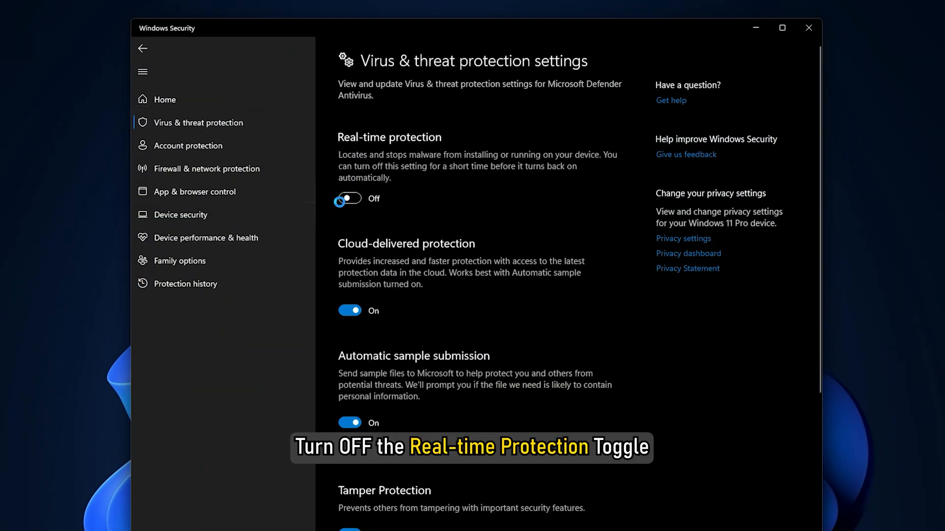
pyautogui.click(349, 198)
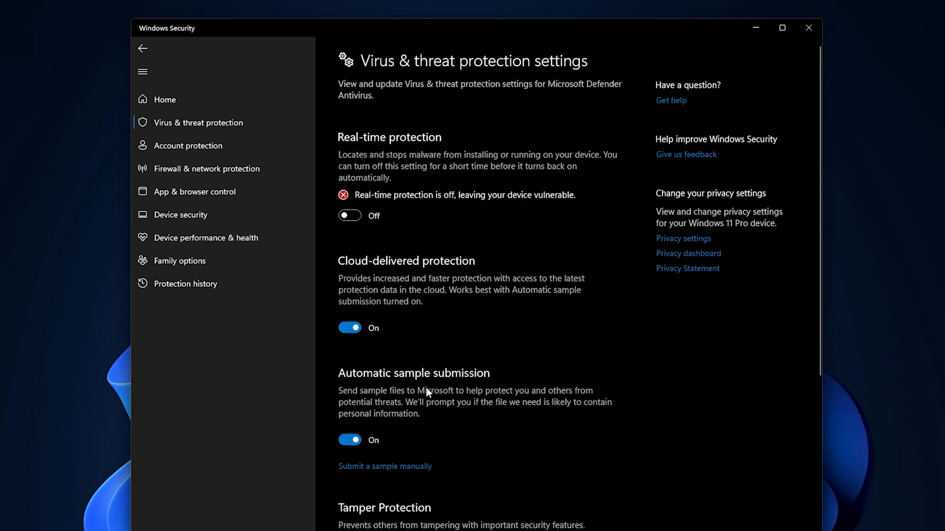
pyautogui.click(808, 28)
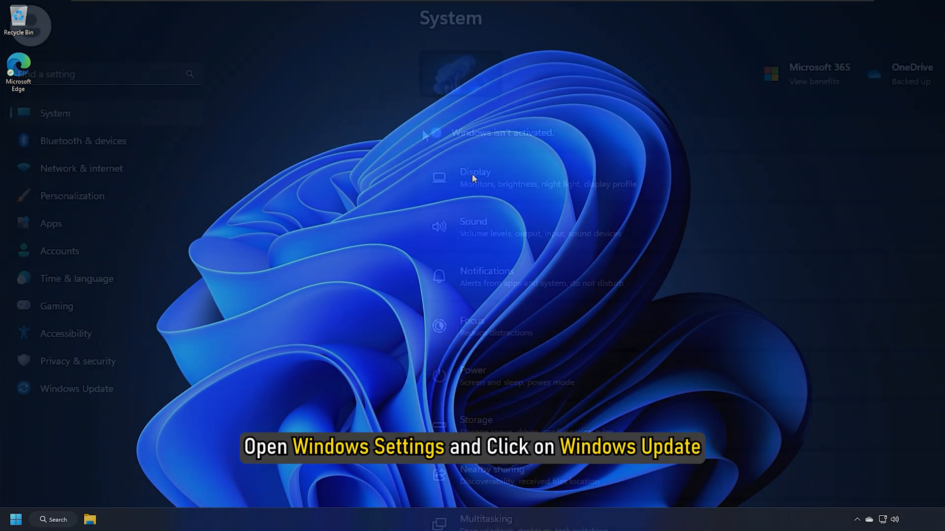
# - Uninstall update KB5020880 from Windows Update history and confirm
pyautogui.click(75, 389)
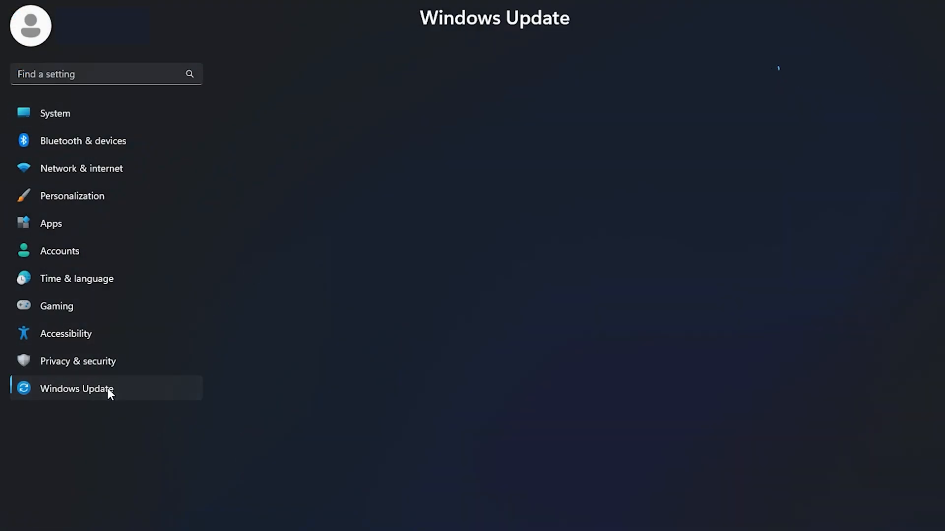
pyautogui.click(76, 389)
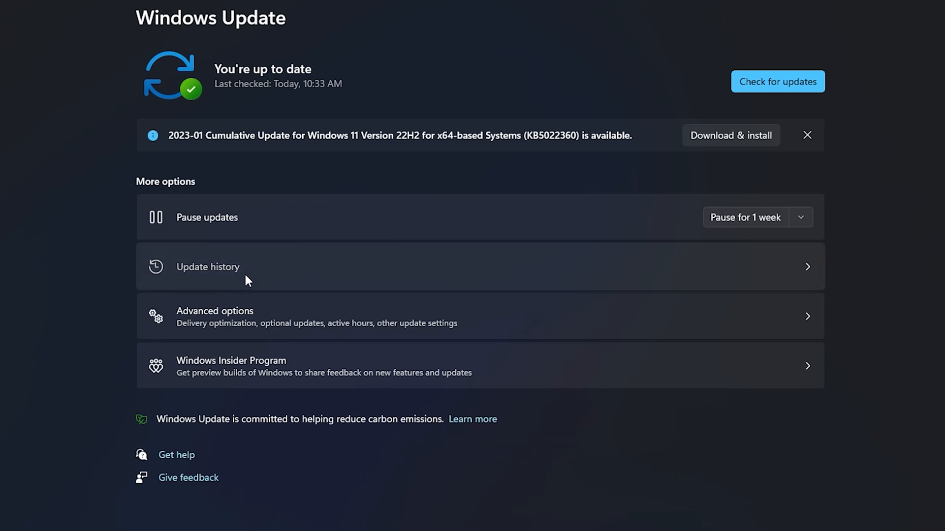
pyautogui.click(207, 267)
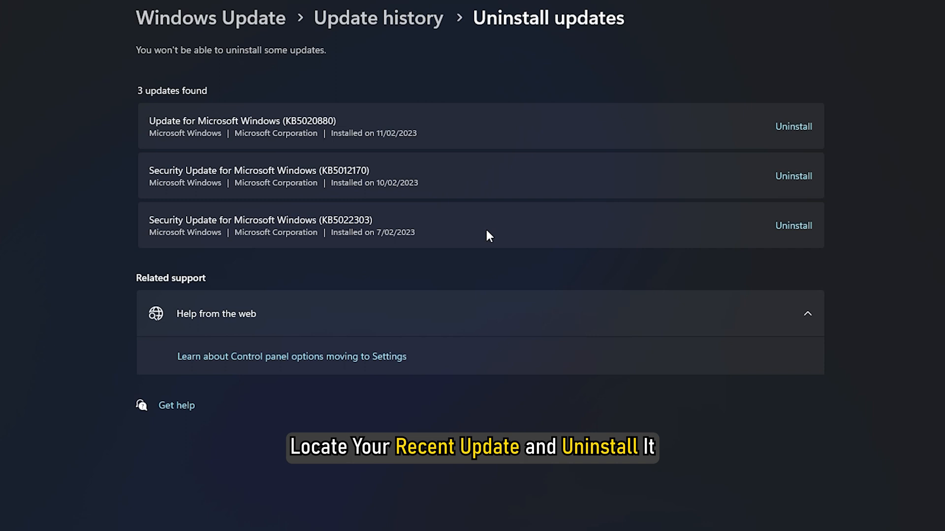
pyautogui.click(793, 126)
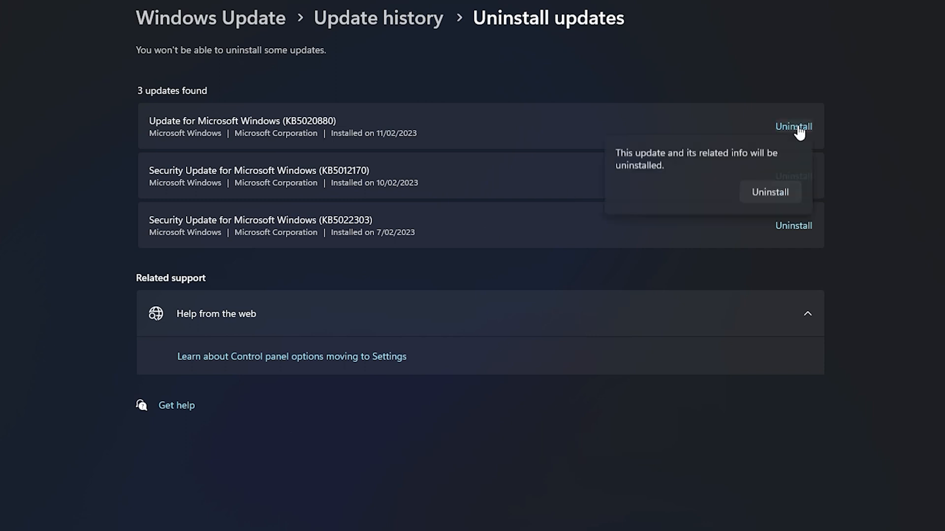
pyautogui.click(769, 192)
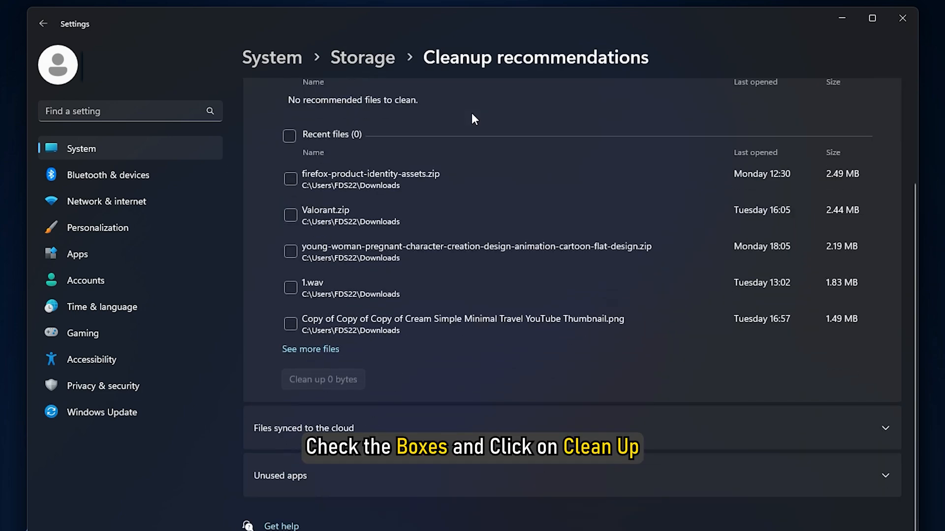
# - Mark the recent downloaded files in Cleanup recommendations for cleanup
pyautogui.click(322, 380)
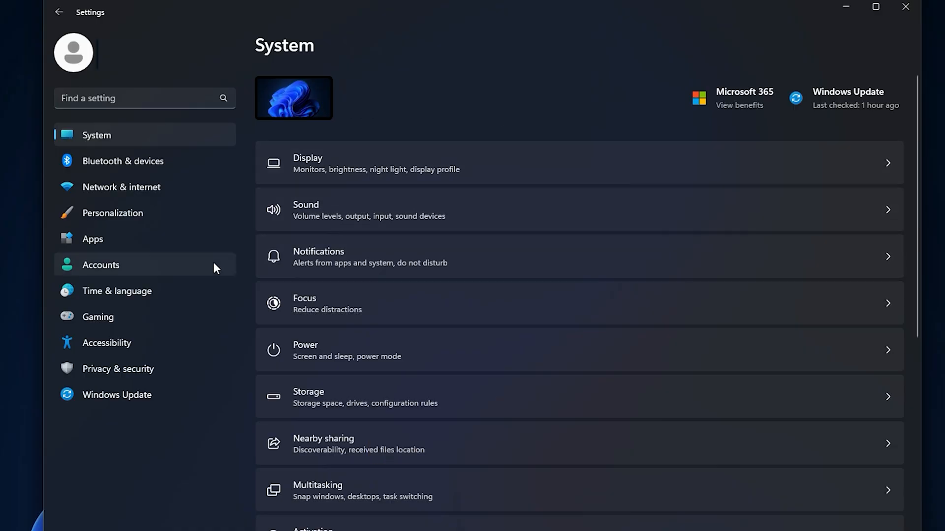
# - Remove English (Caribbean) from the preferred languages in Language & region
pyautogui.click(117, 291)
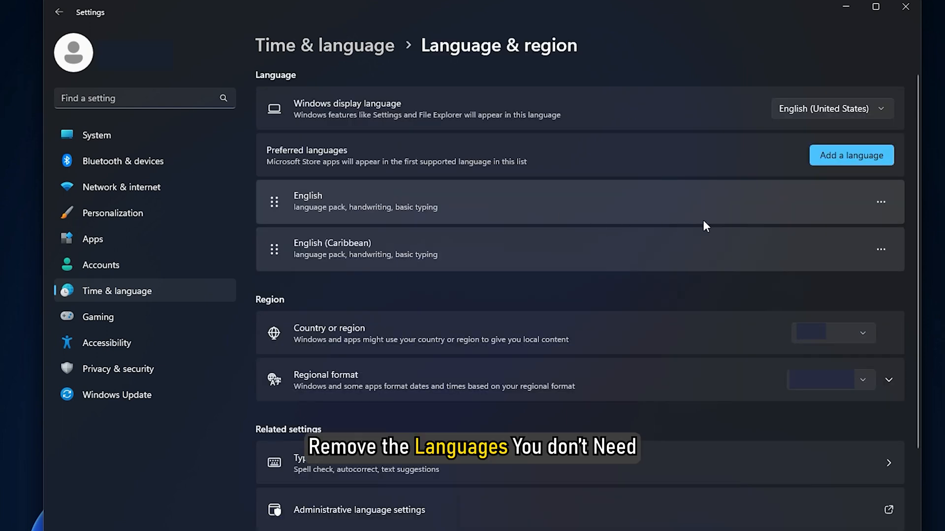
pyautogui.click(880, 249)
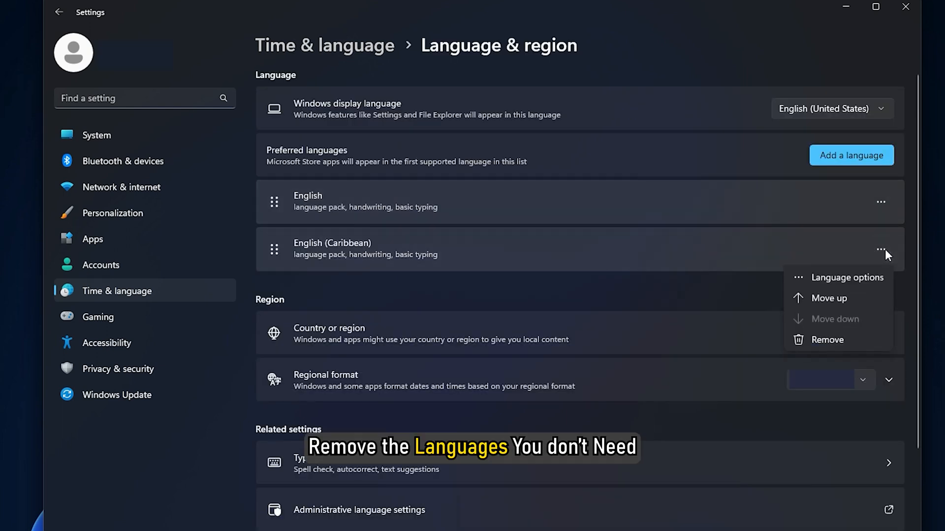
pyautogui.click(828, 340)
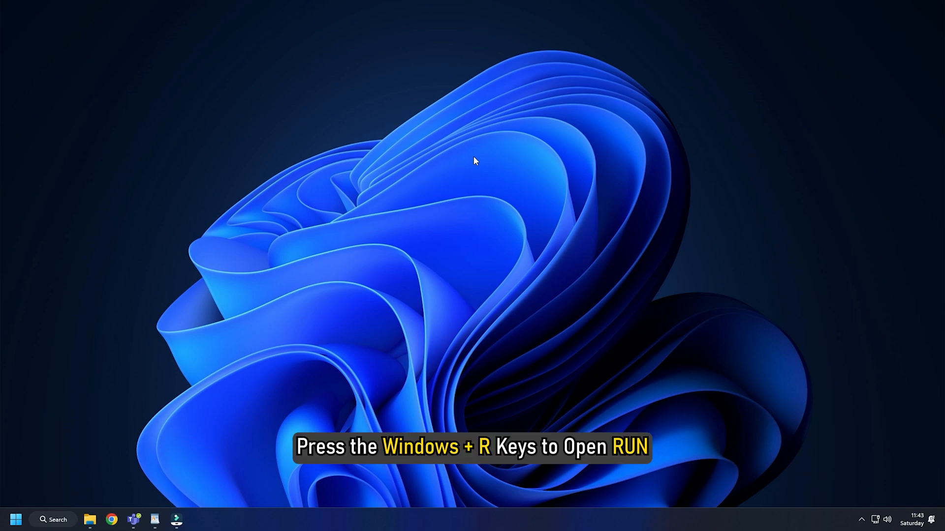
# - Launch services.msc and set Windows Update's startup type toward Manual (Trigger Start)
pyautogui.press('Win+r')
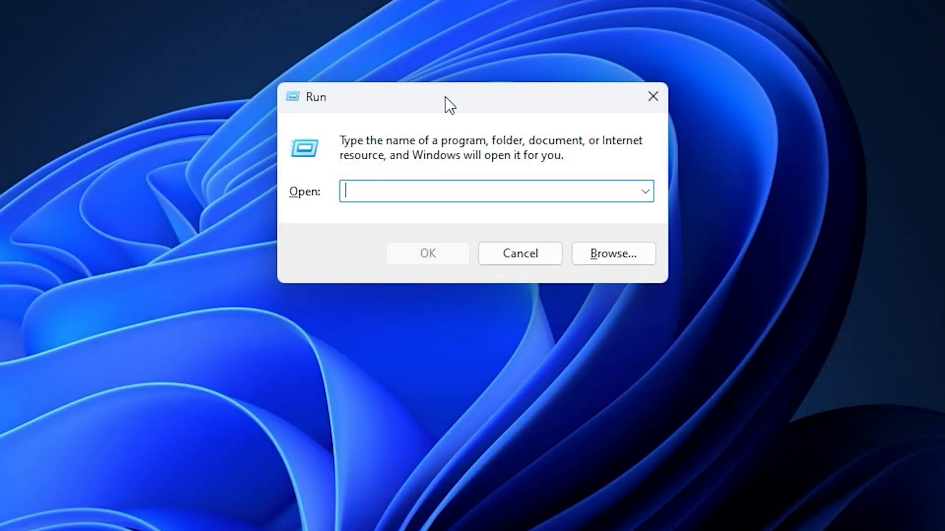
pyautogui.write('services.msc')
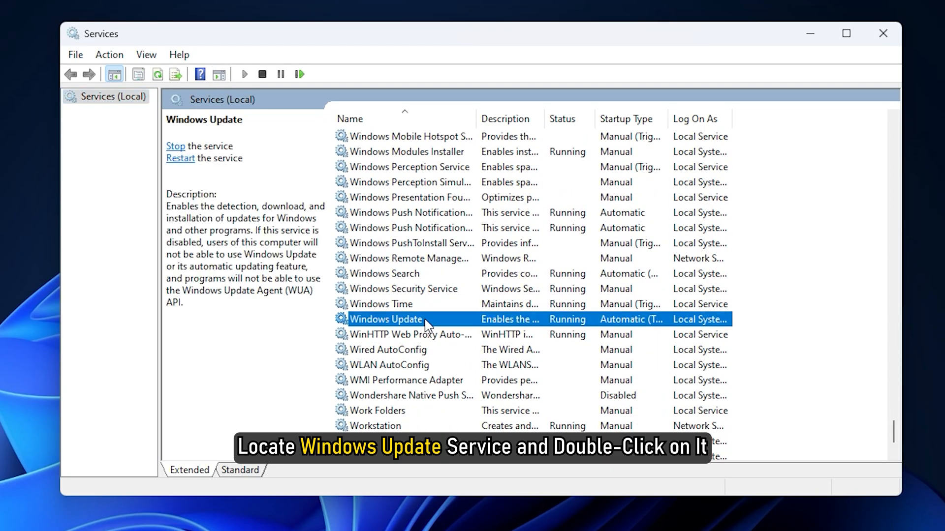
pyautogui.doubleClick(386, 319)
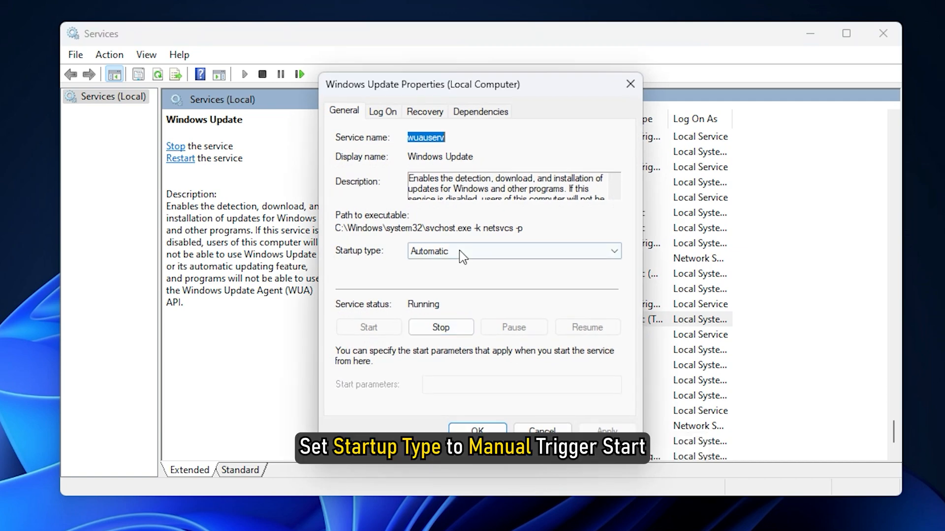
pyautogui.click(511, 251)
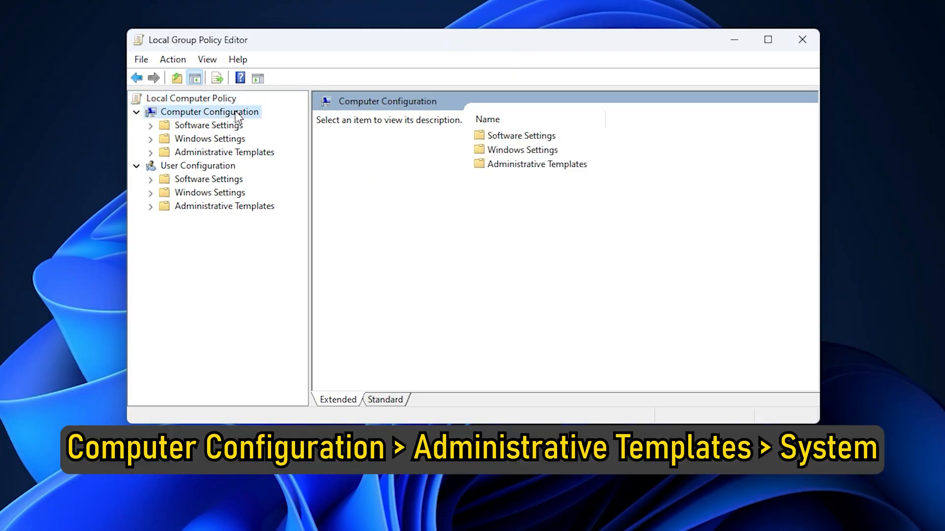
# - Under Administrative Templates > System, confirm the optional component installation and repair policy as Not Configured
pyautogui.click(150, 151)
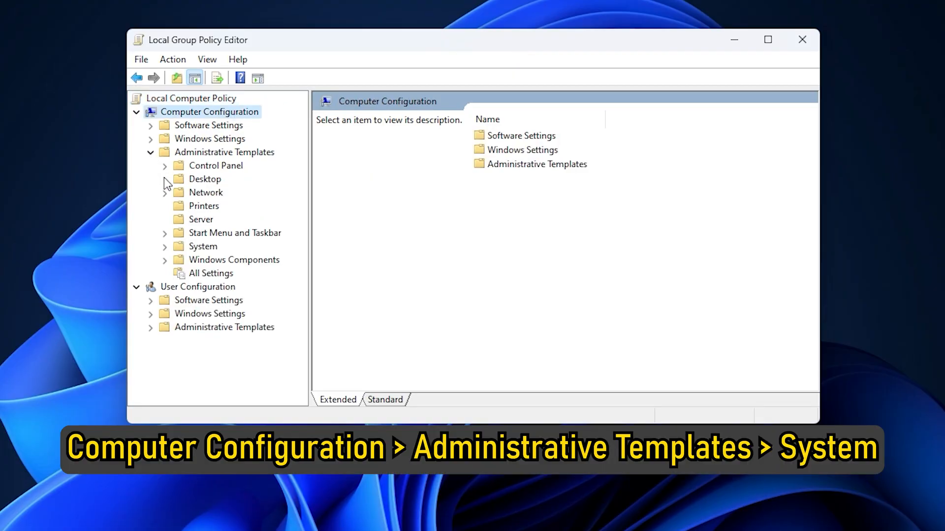
pyautogui.click(202, 246)
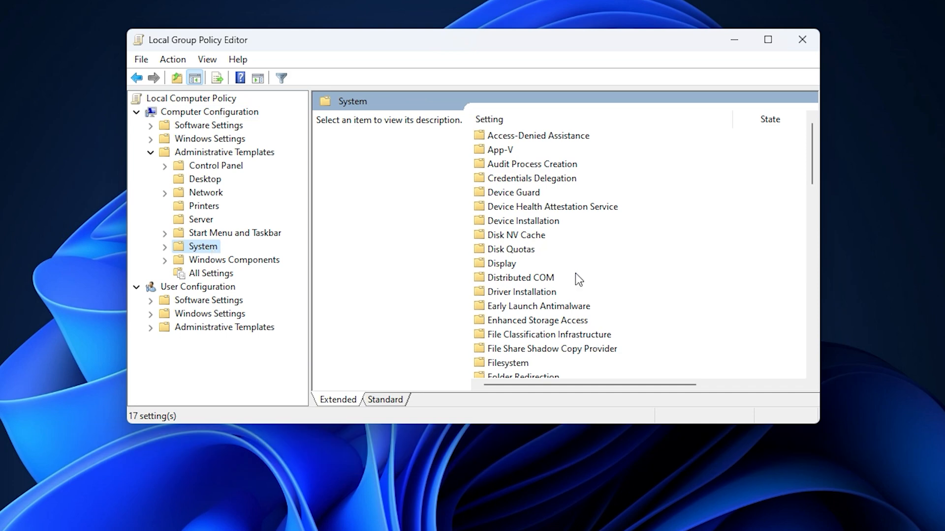
pyautogui.click(605, 291)
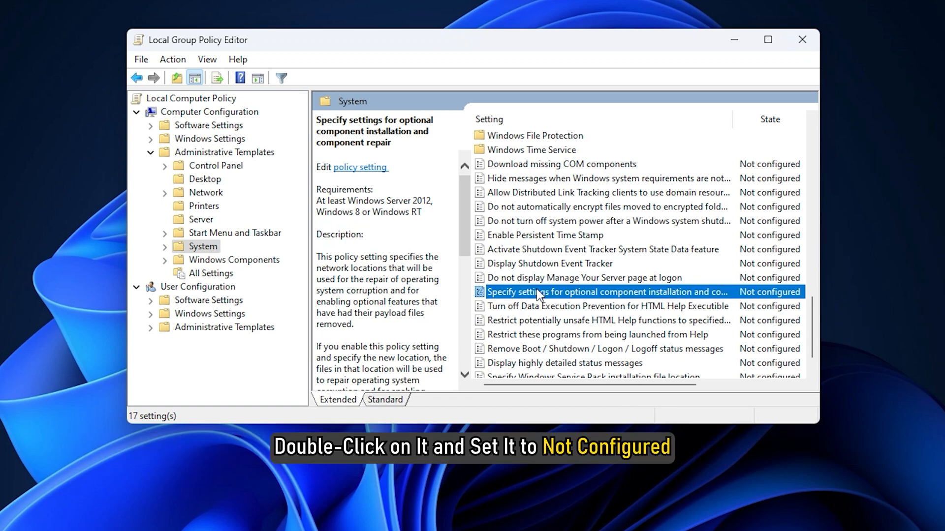
pyautogui.doubleClick(602, 291)
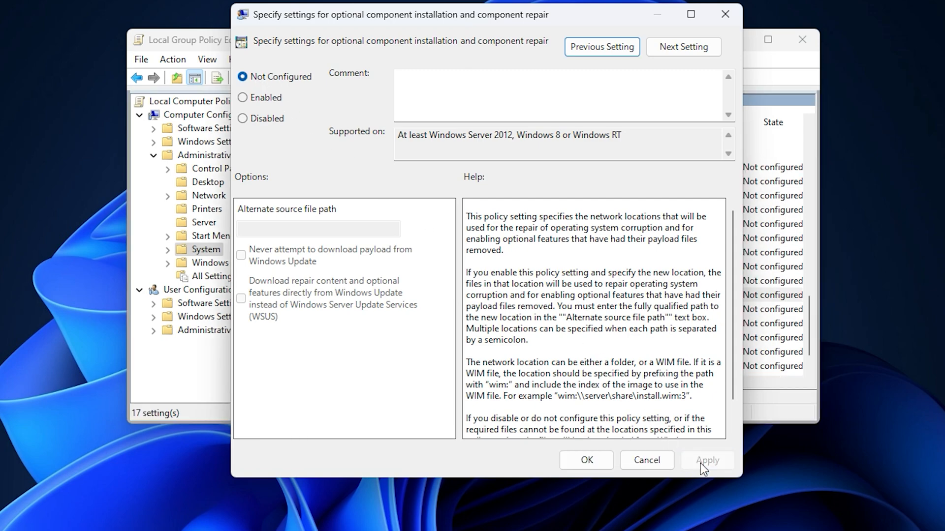
pyautogui.click(645, 460)
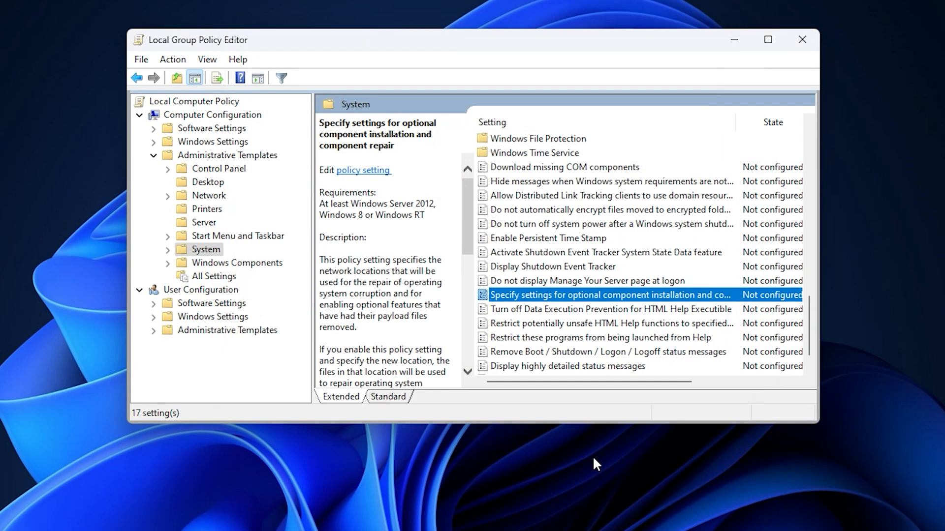
pyautogui.click(801, 39)
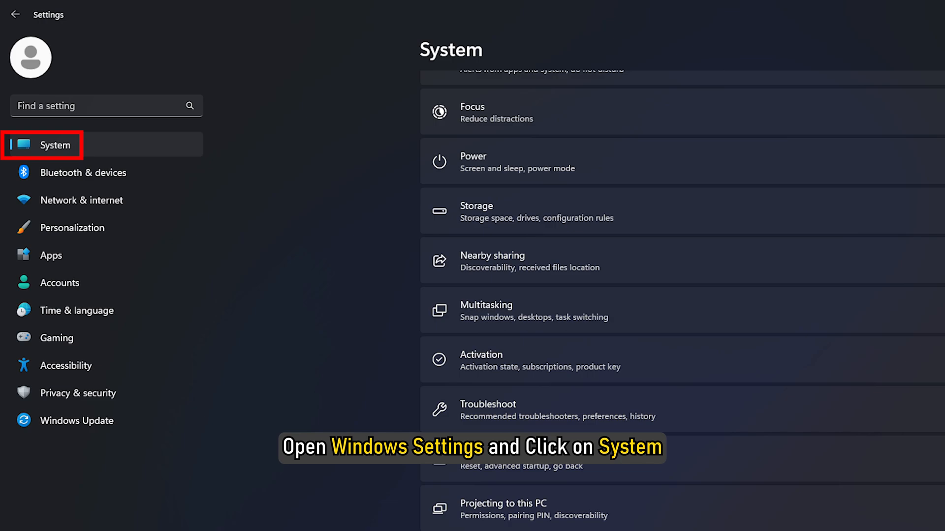
# - Begin Reset this PC from Recovery, keeping Remove apps and files with cloud download
pyautogui.scroll(-3)
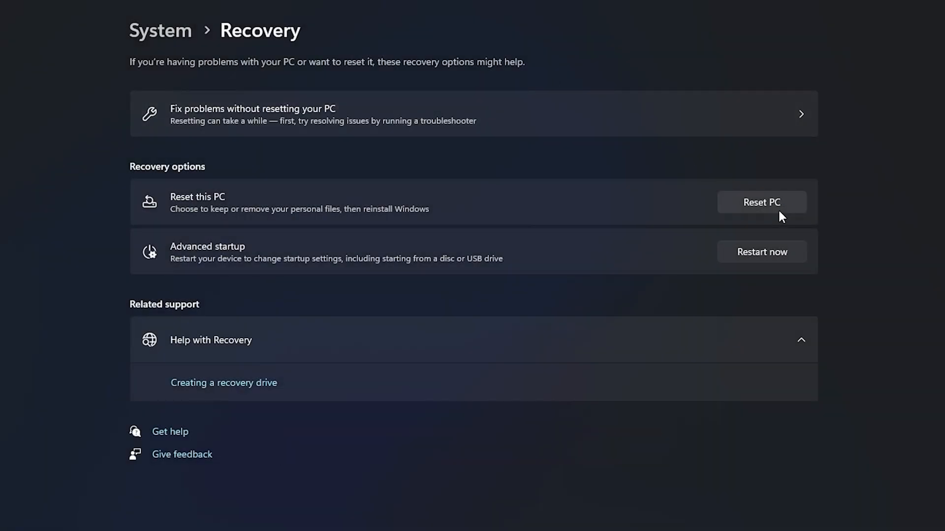
pyautogui.click(760, 202)
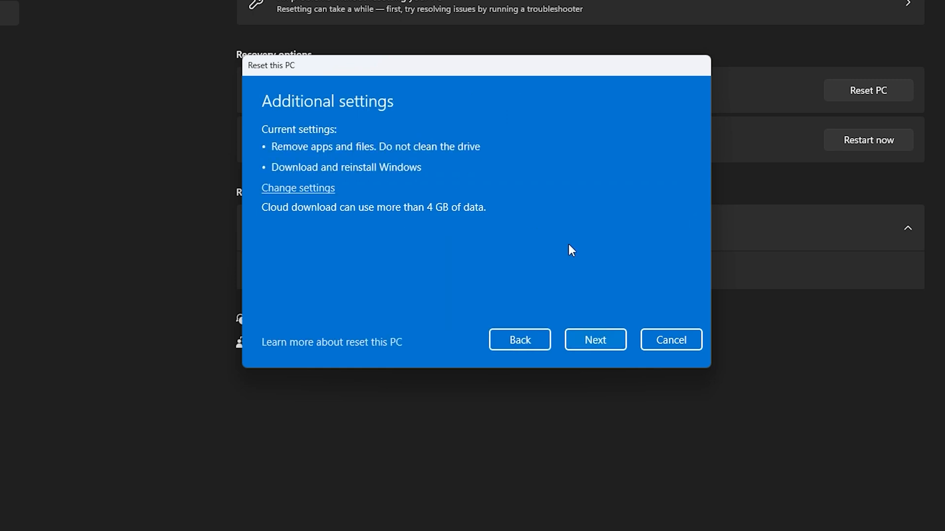
pyautogui.click(594, 339)
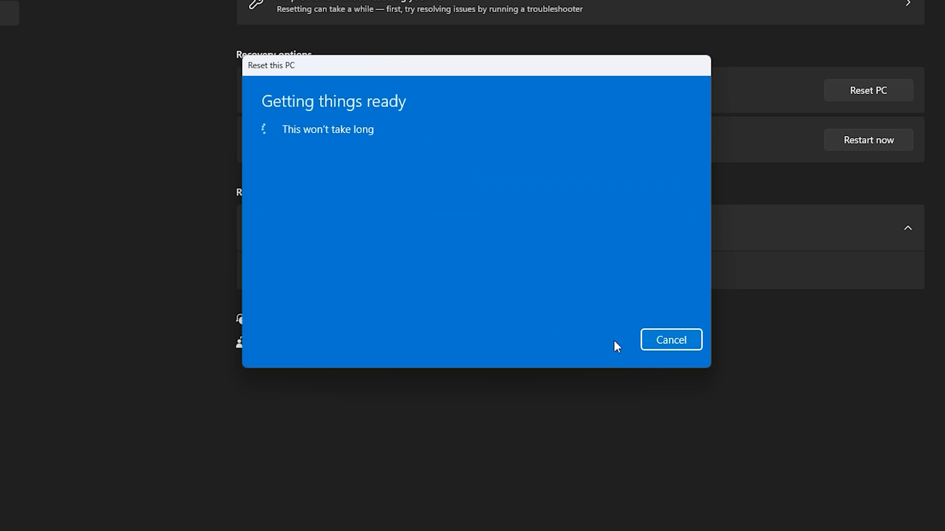
pyautogui.moveTo(589, 267)
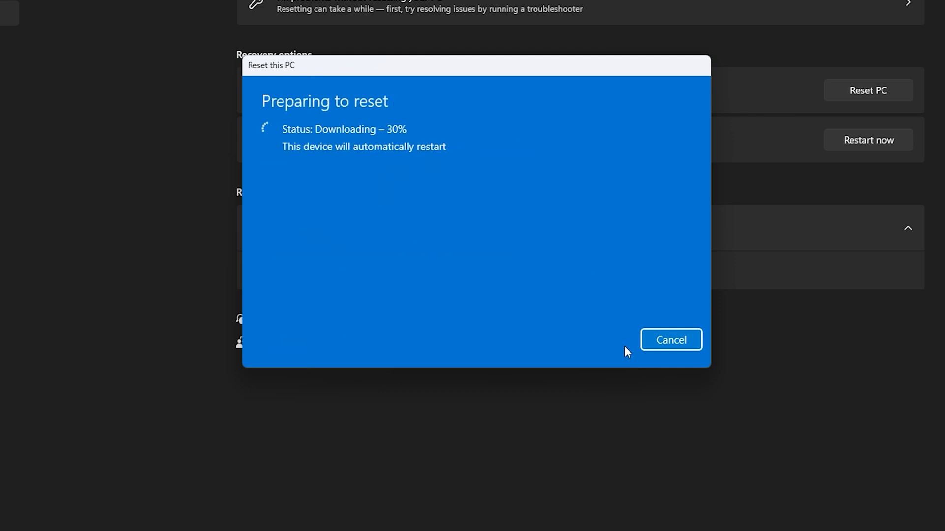
pyautogui.moveTo(585, 263)
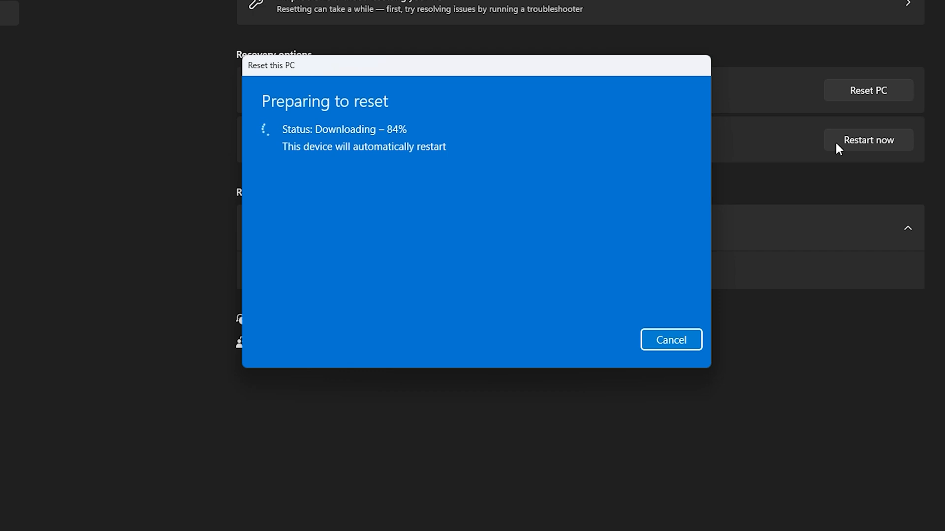
pyautogui.moveTo(831, 186)
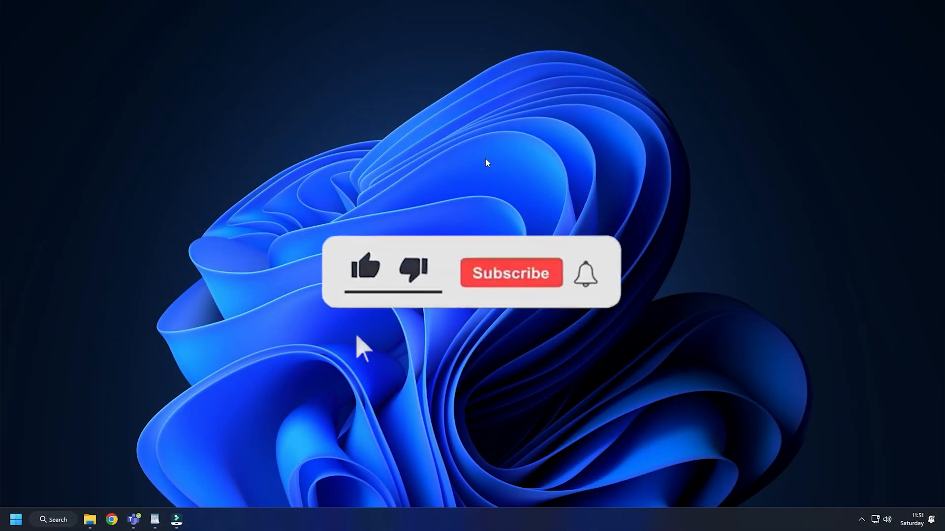
pyautogui.click(511, 272)
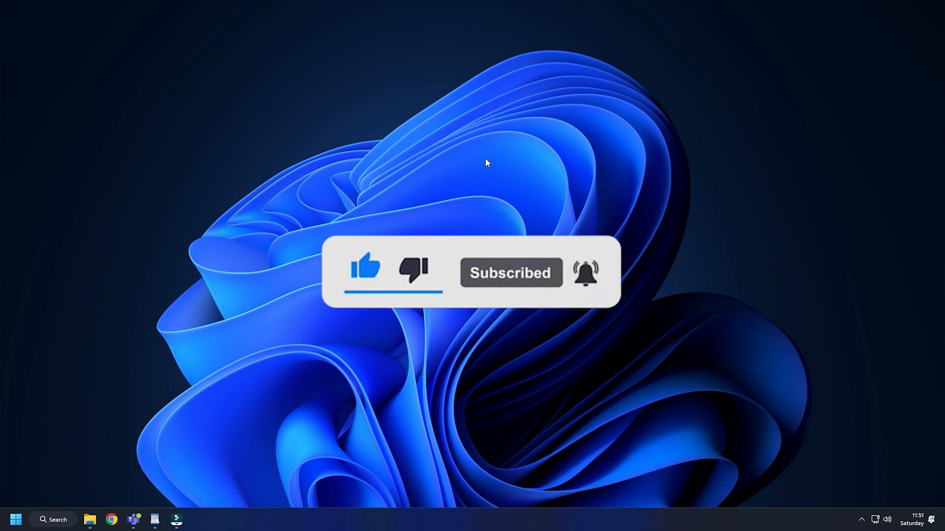